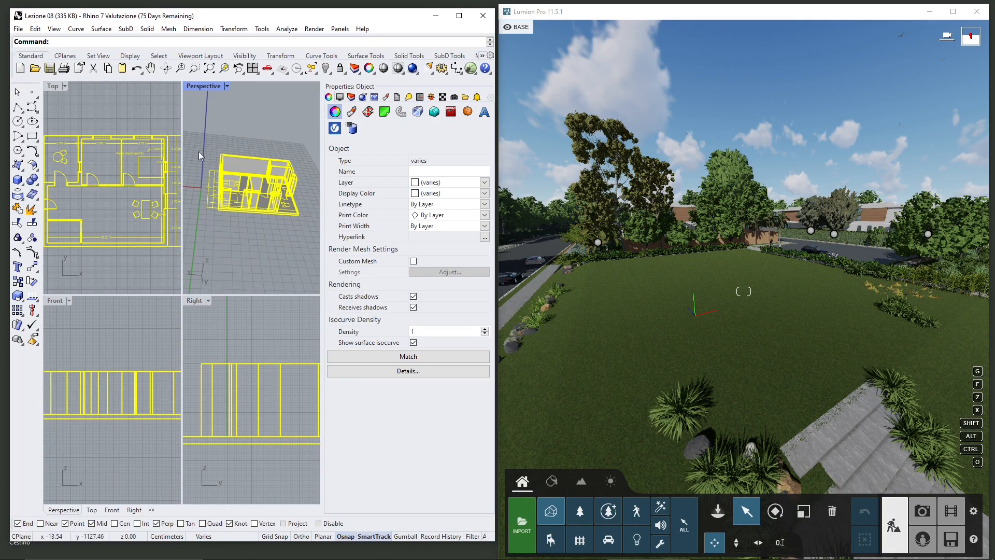
# - Start Export with Origin from the File menu for the selected apartment model
pyautogui.click(17, 29)
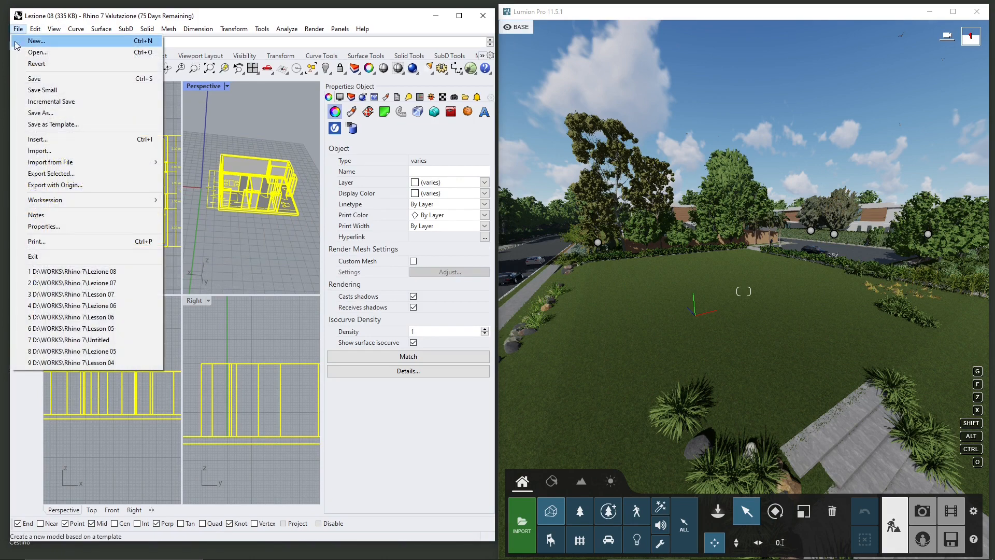
pyautogui.moveTo(51, 173)
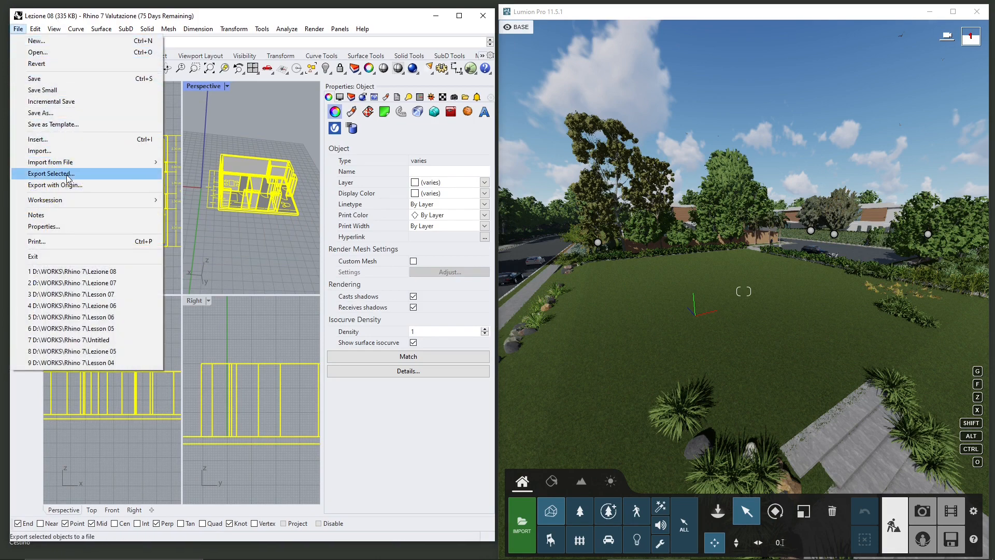
pyautogui.moveTo(55, 185)
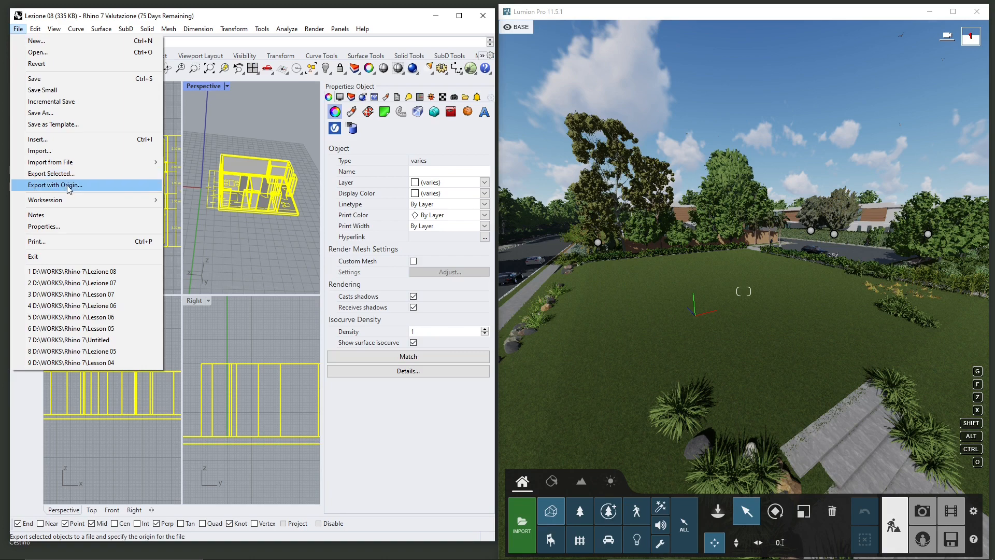
pyautogui.click(55, 185)
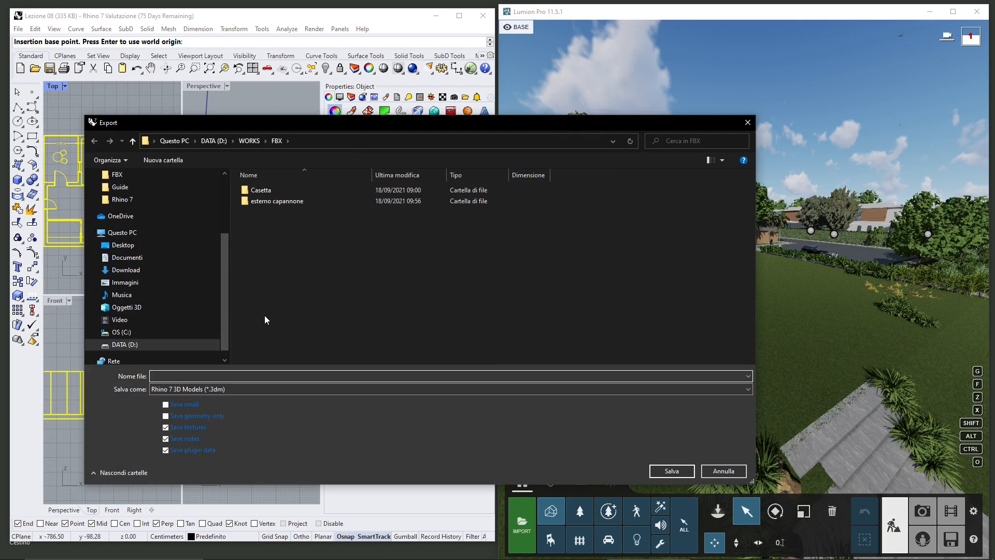
# - Save the export as MotionBuilder FBX named 'Apartment' in the FBX folder
pyautogui.click(746, 389)
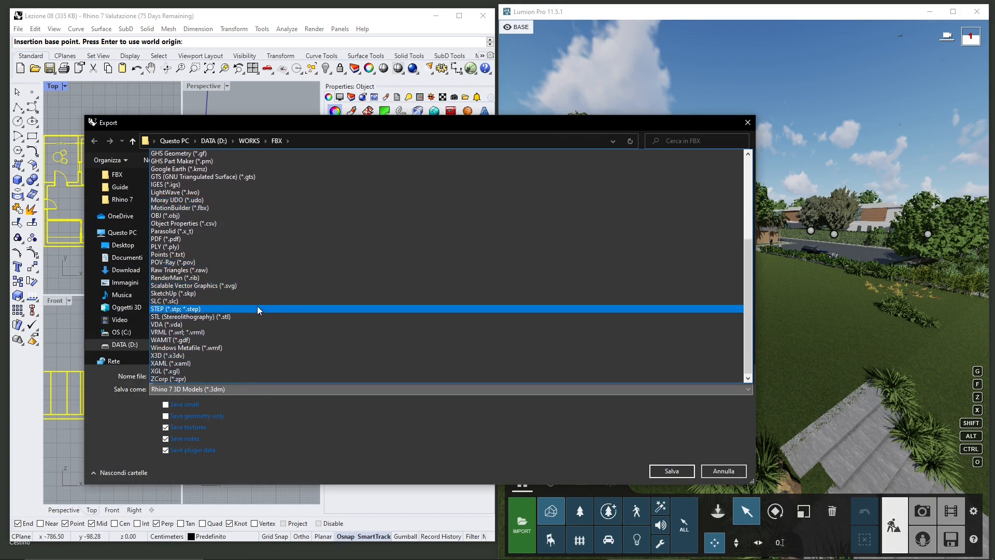
pyautogui.click(168, 254)
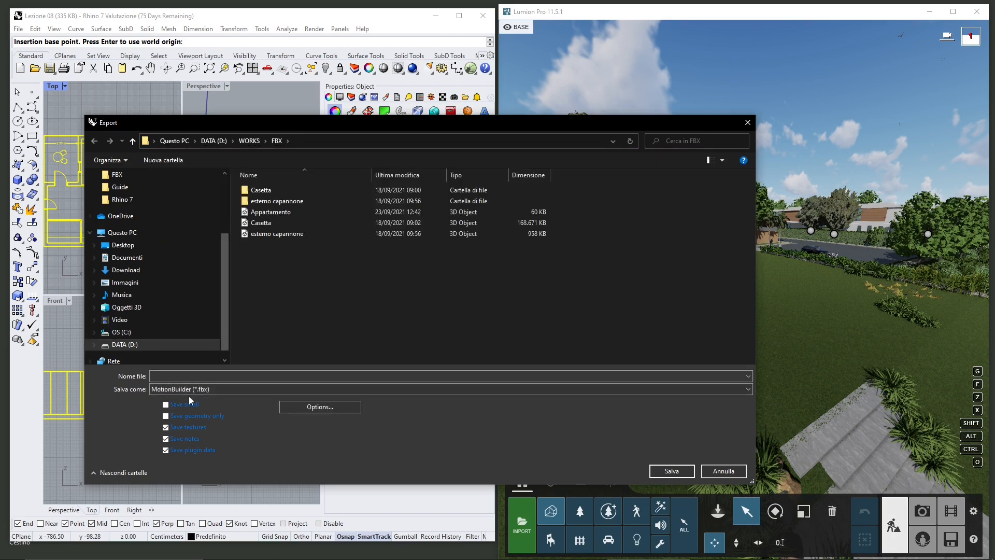
pyautogui.click(451, 375)
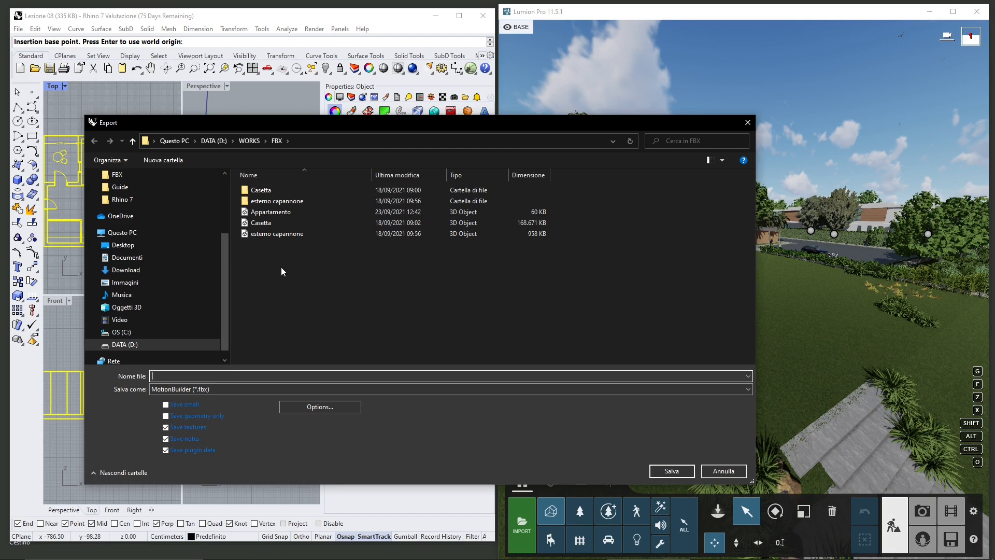
pyautogui.write('Apr')
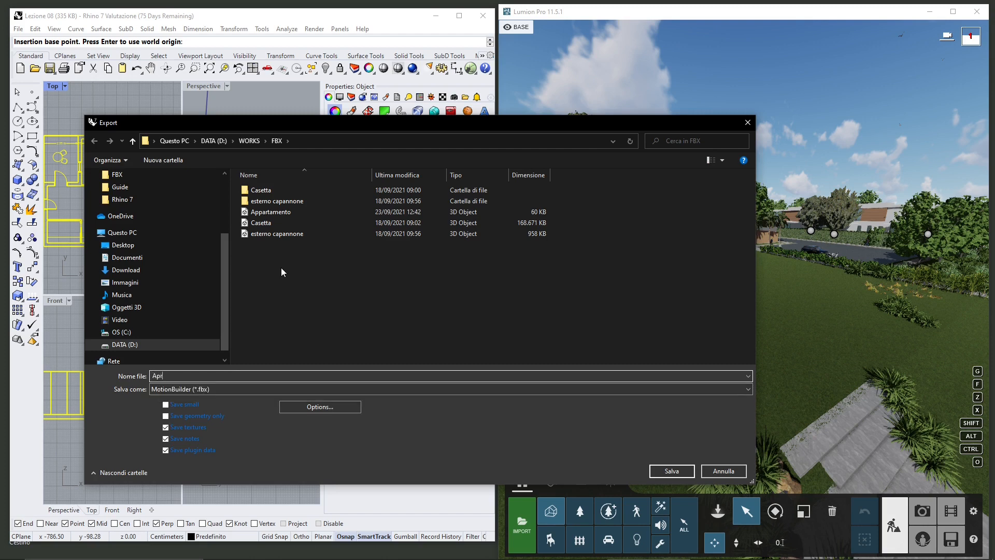
pyautogui.write('Apartm')
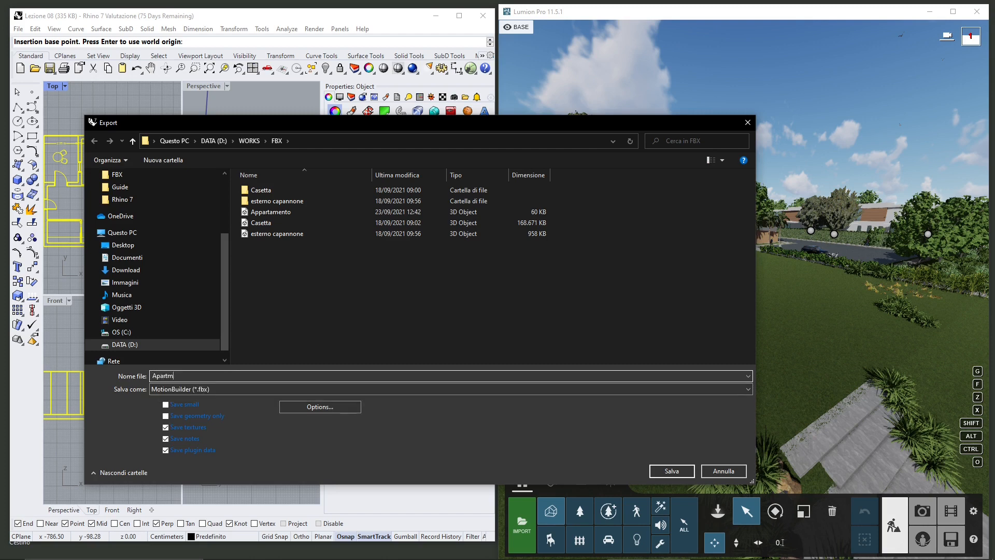
pyautogui.press('Backspace')
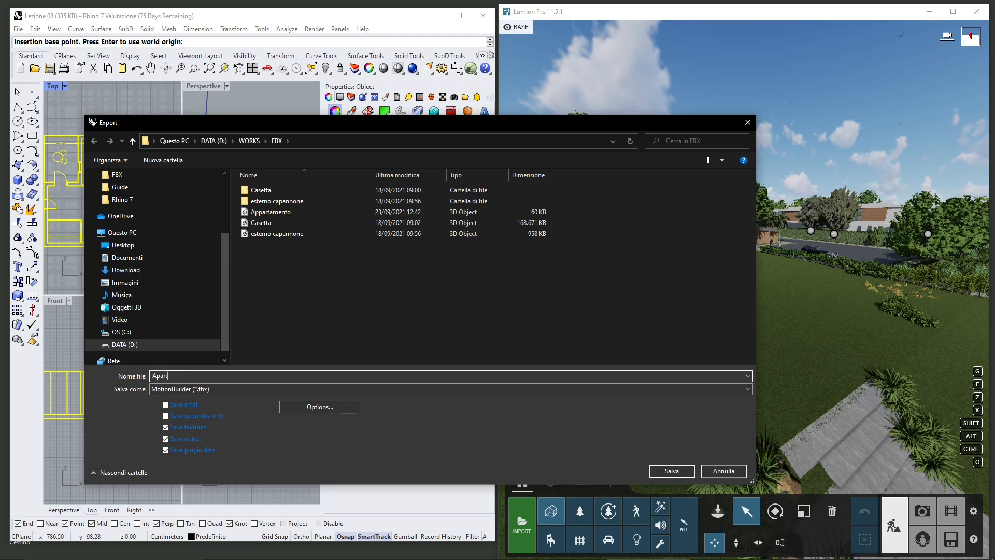
pyautogui.click(671, 470)
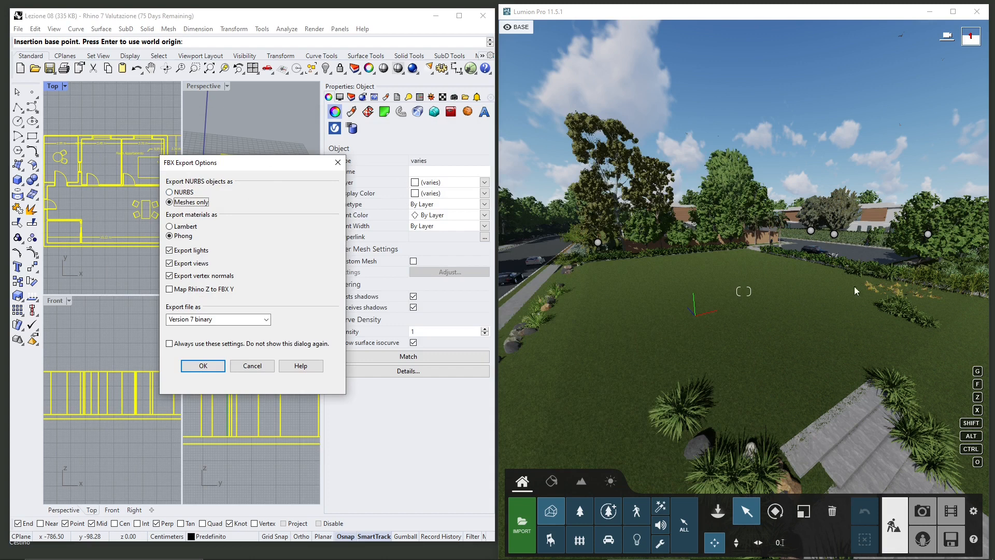
pyautogui.moveTo(639, 22)
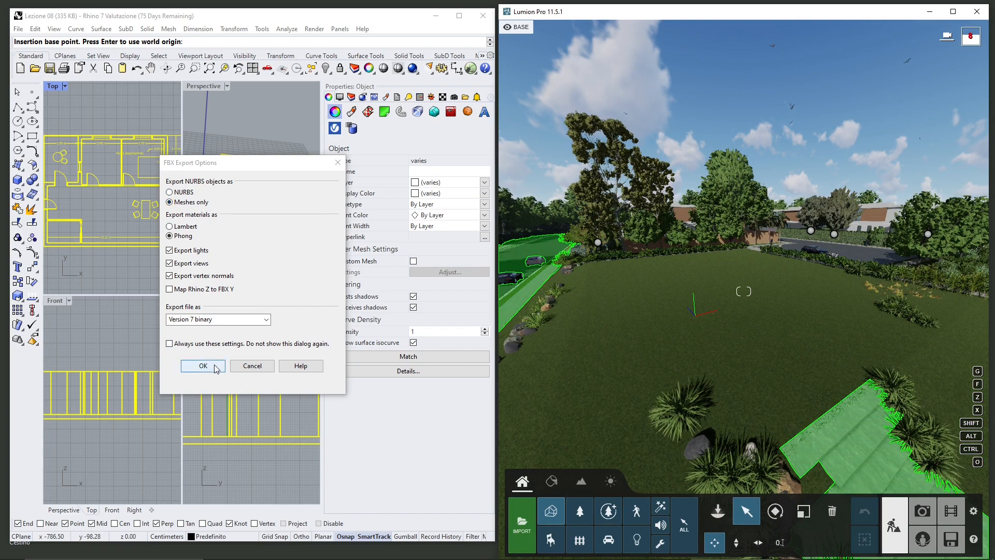
# - Accept the FBX export options with meshes only and Phong shading
pyautogui.click(202, 366)
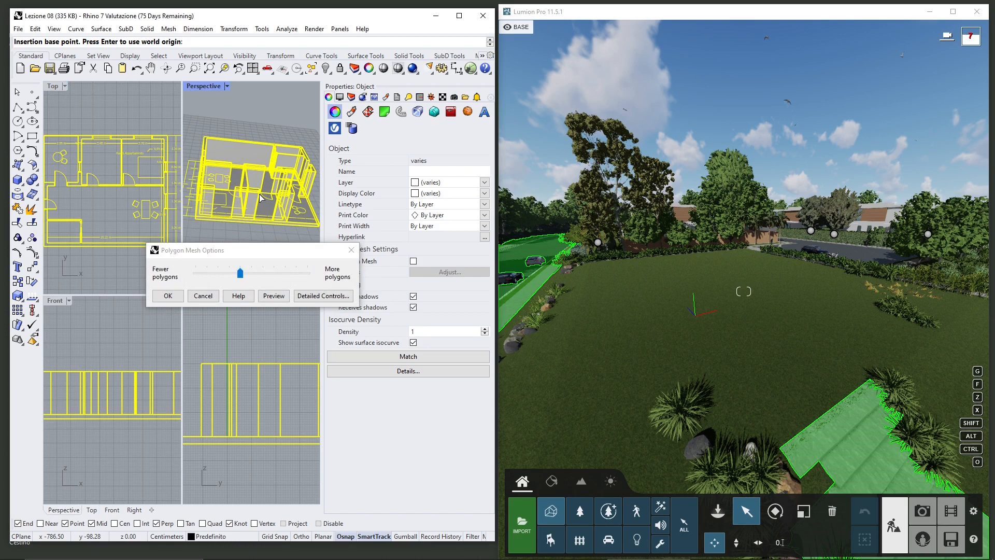
pyautogui.moveTo(259, 258)
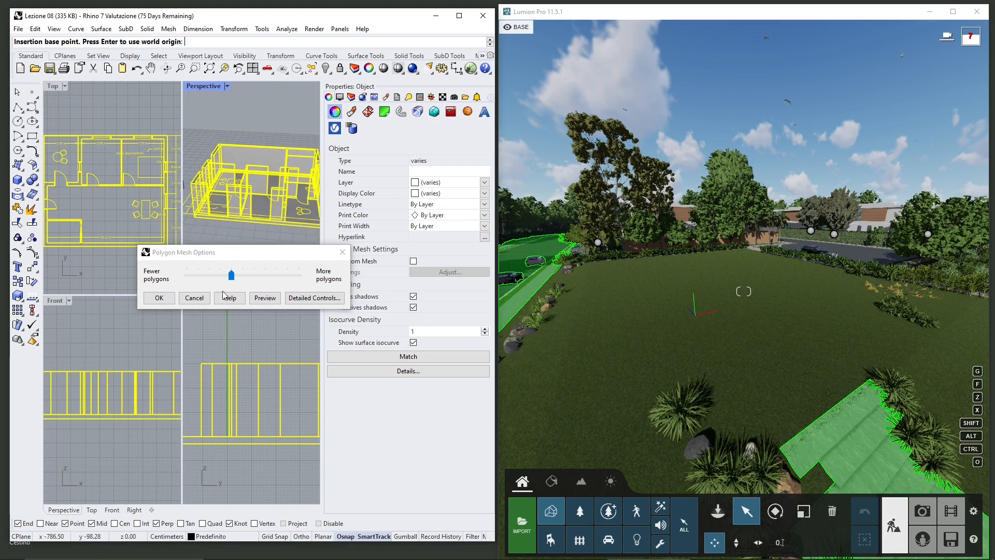
# - Preview the mesh, set density to the fewest polygons and complete the FBX export
pyautogui.moveTo(231, 274); pyautogui.dragTo(187, 274)
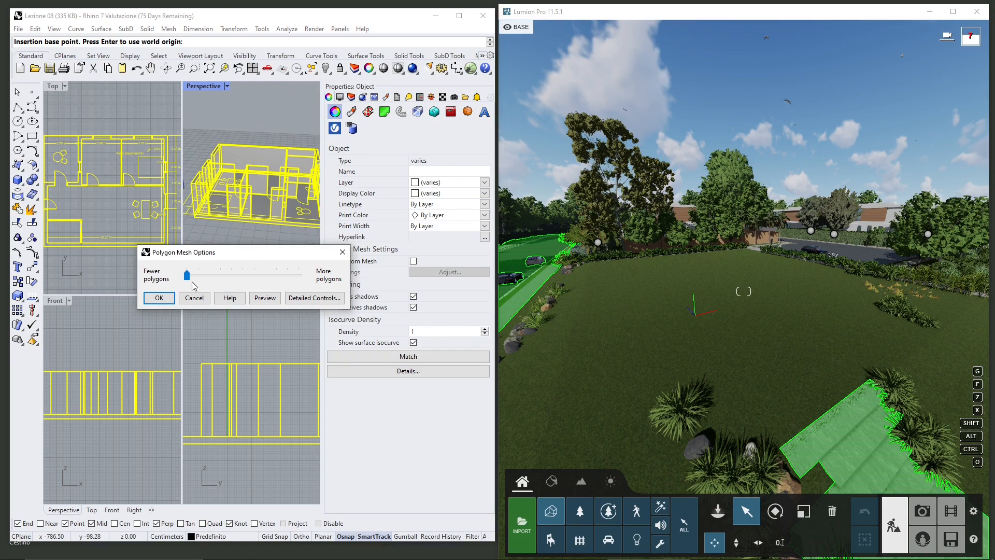
pyautogui.moveTo(232, 258)
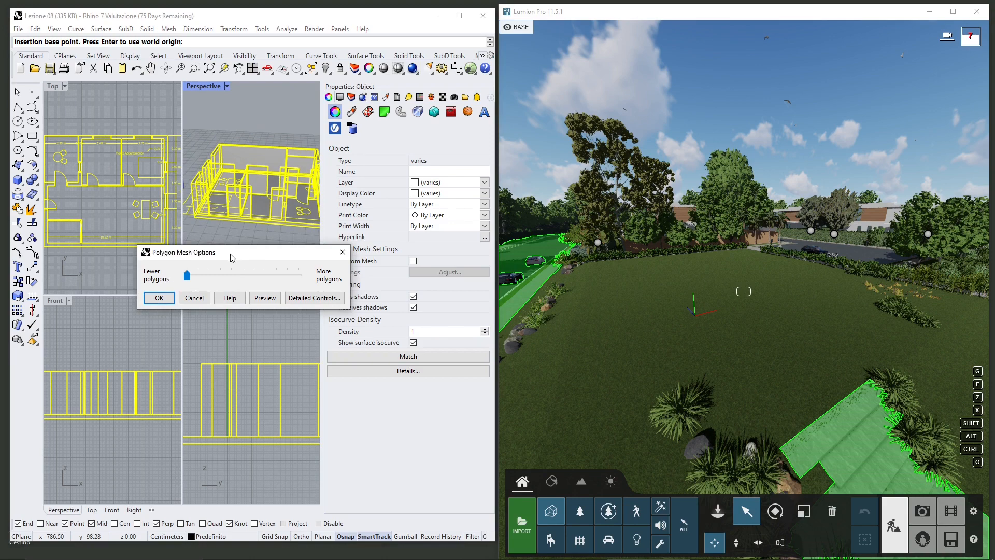
pyautogui.click(265, 298)
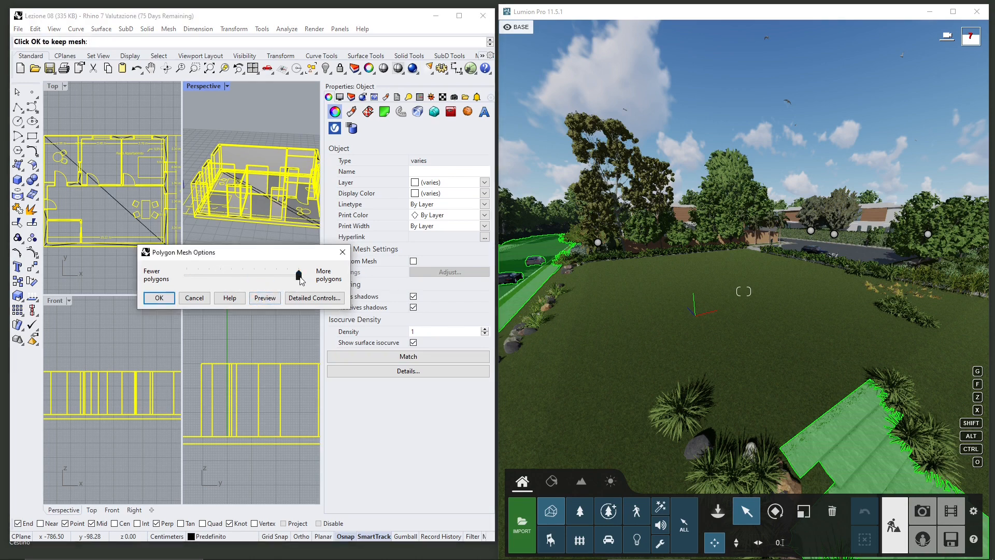
pyautogui.moveTo(298, 274); pyautogui.dragTo(258, 273)
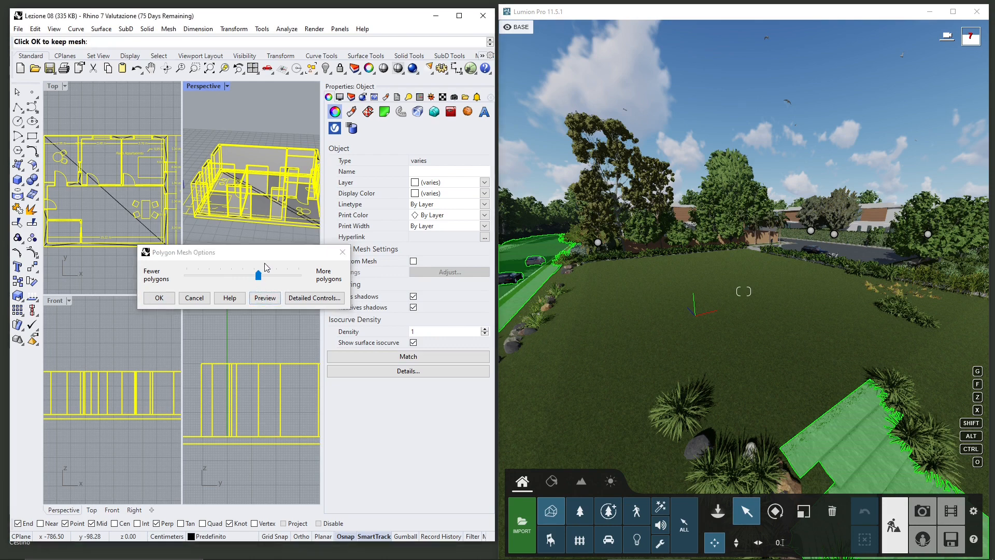
pyautogui.moveTo(259, 273); pyautogui.dragTo(231, 274)
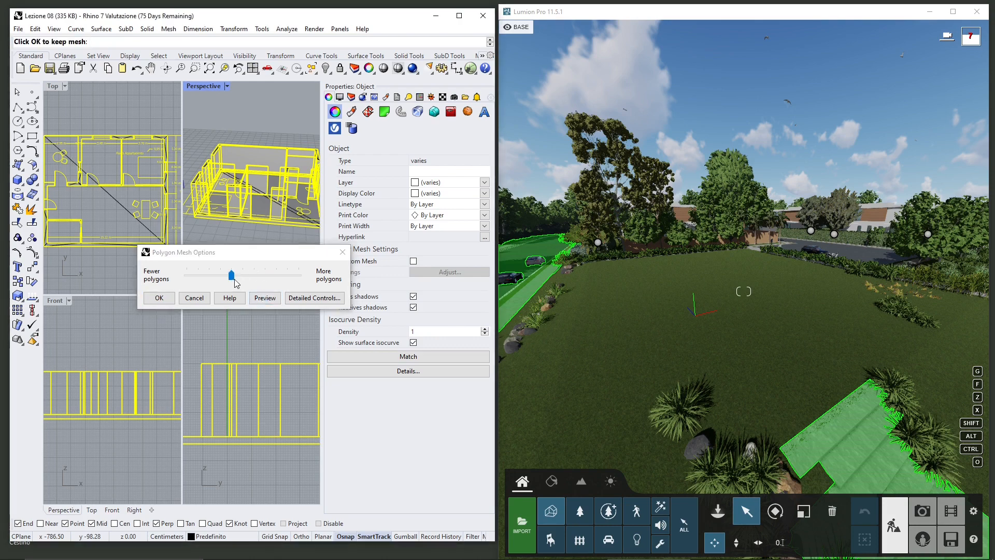
pyautogui.moveTo(228, 274); pyautogui.dragTo(213, 274)
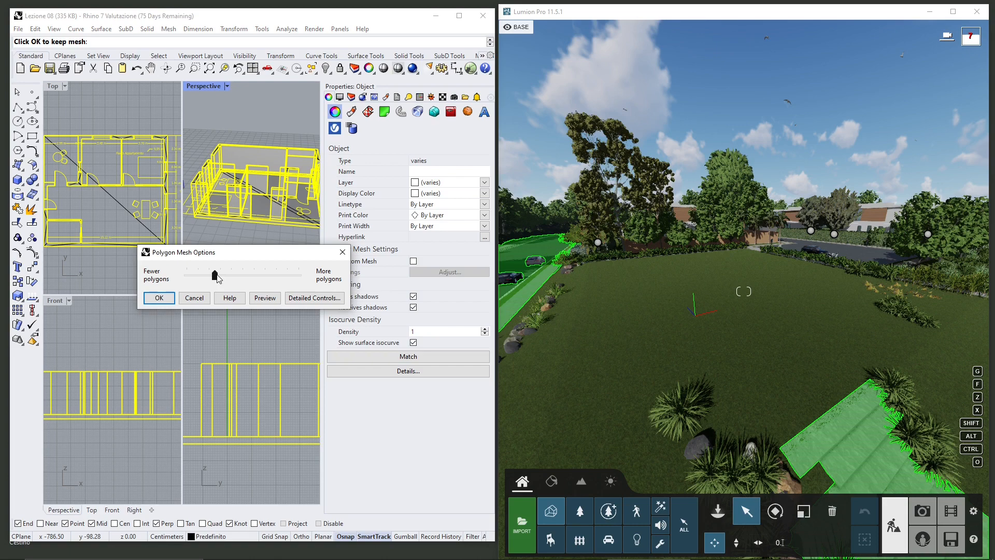
pyautogui.moveTo(213, 273); pyautogui.dragTo(187, 274)
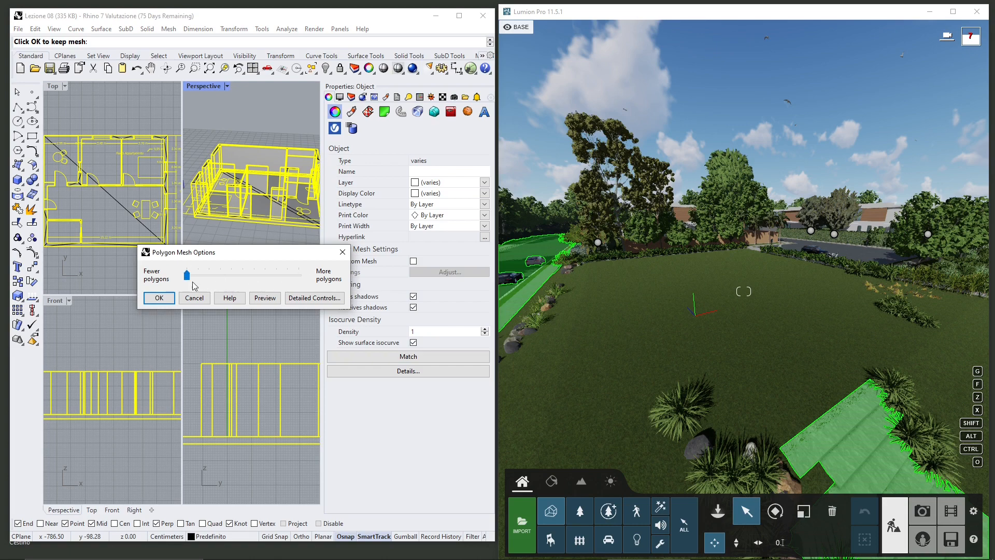
pyautogui.click(159, 297)
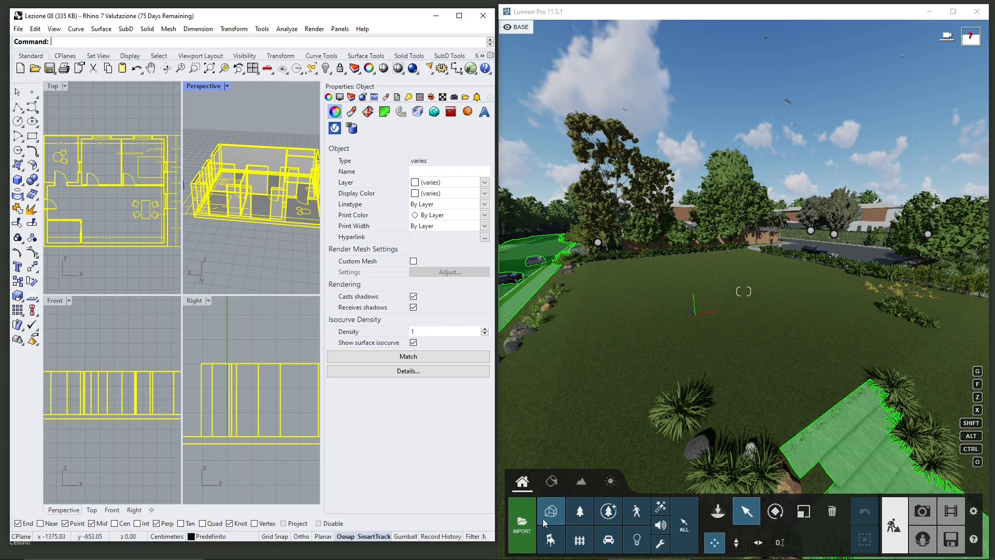
pyautogui.moveTo(521, 510)
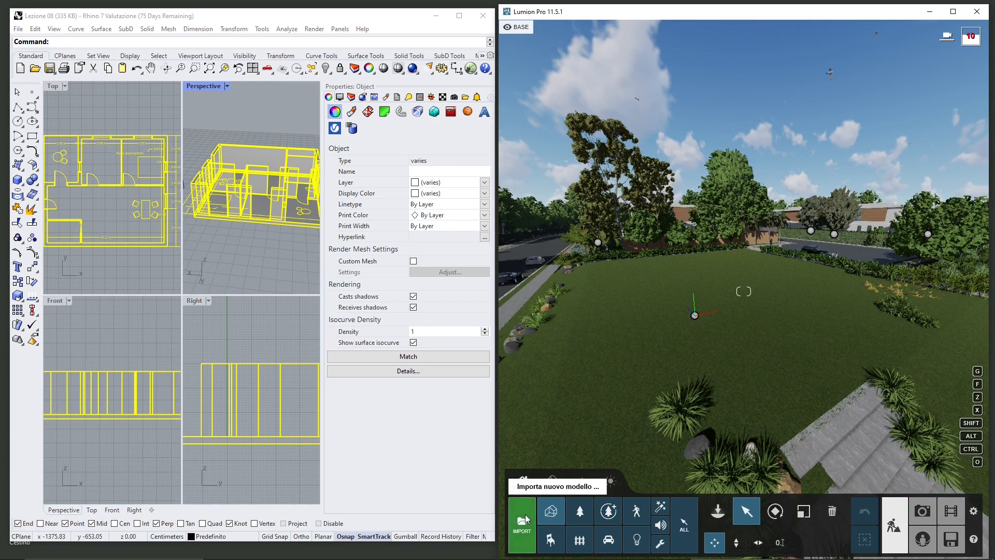
# - Import a new model, choosing Apartment.fbx from the FBX folder
pyautogui.click(521, 514)
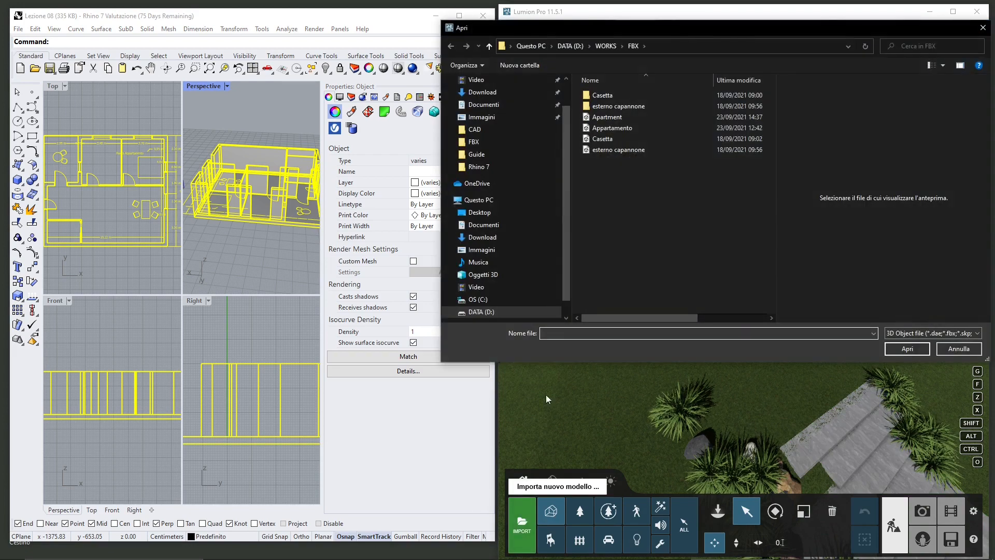
pyautogui.click(606, 117)
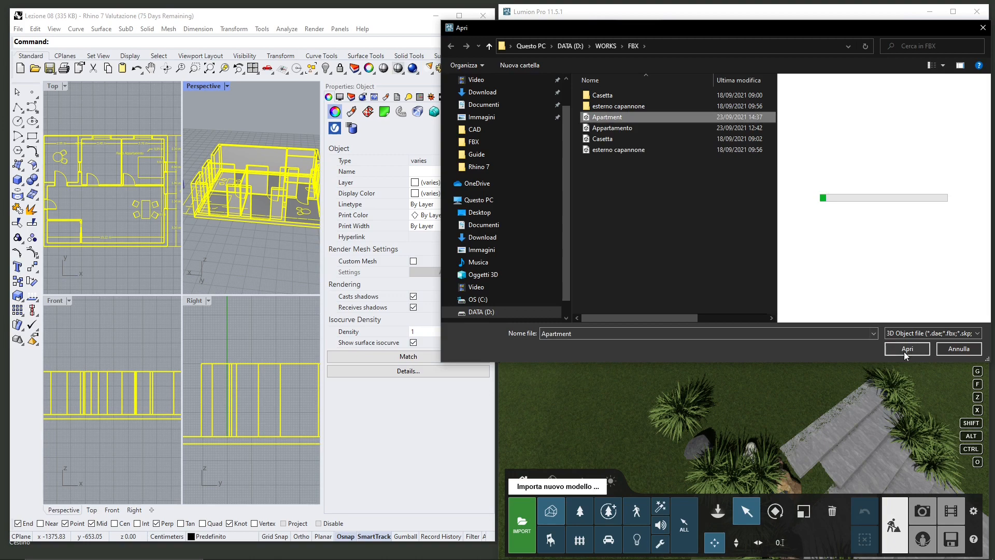
pyautogui.click(906, 348)
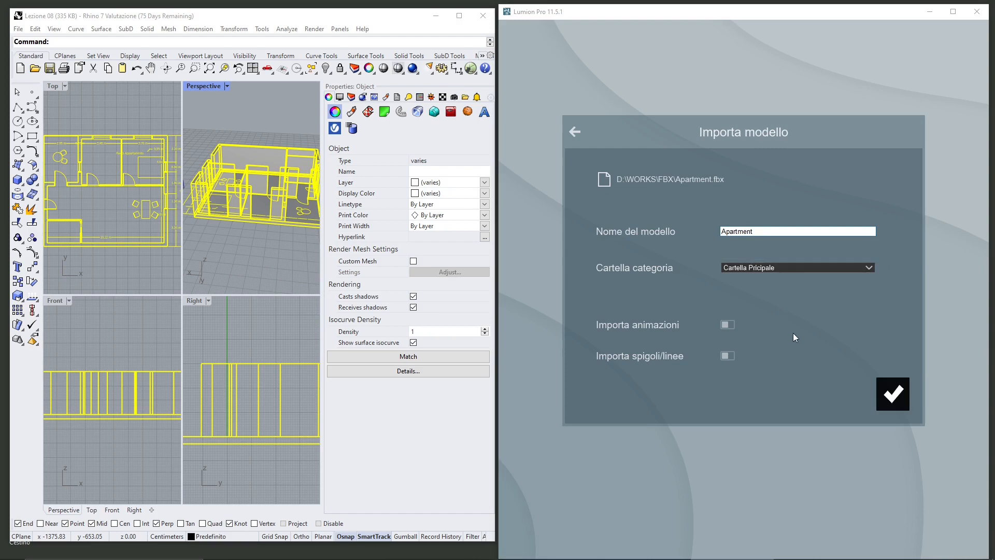
# - Confirm importing the Apartment model with default name and category
pyautogui.click(891, 393)
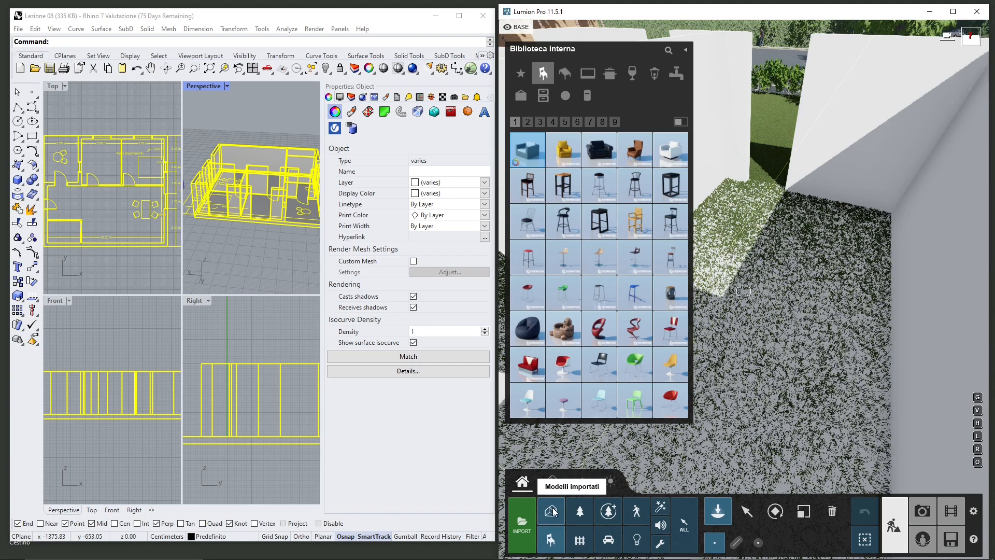
# - Place the Apartment from Imported Models and lift it above the lawn with Move Height
pyautogui.click(549, 510)
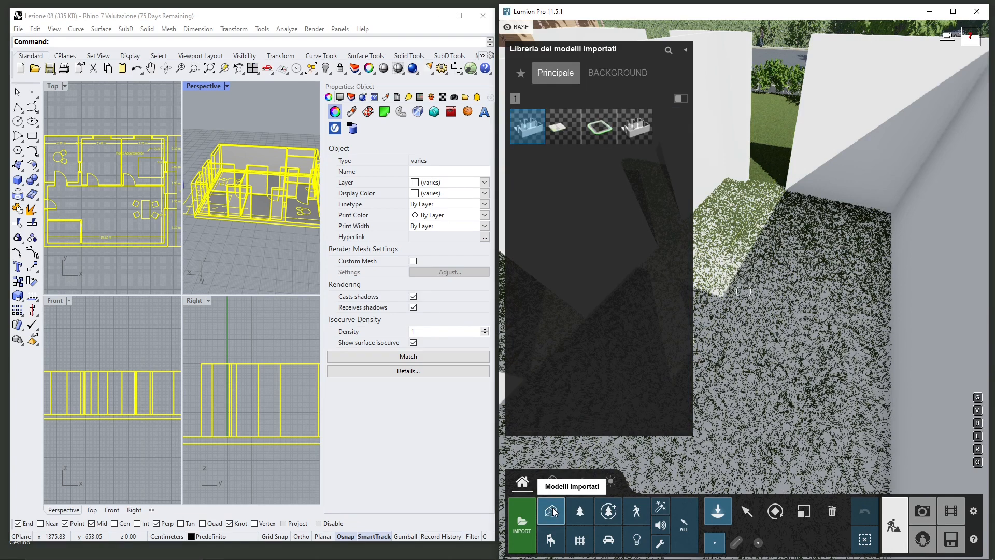
pyautogui.moveTo(635, 521)
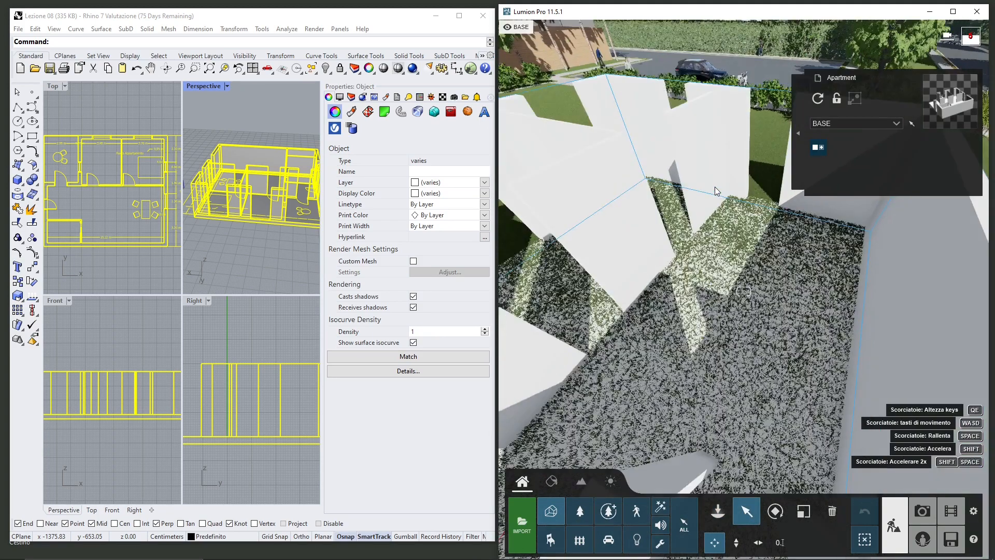
pyautogui.click(737, 541)
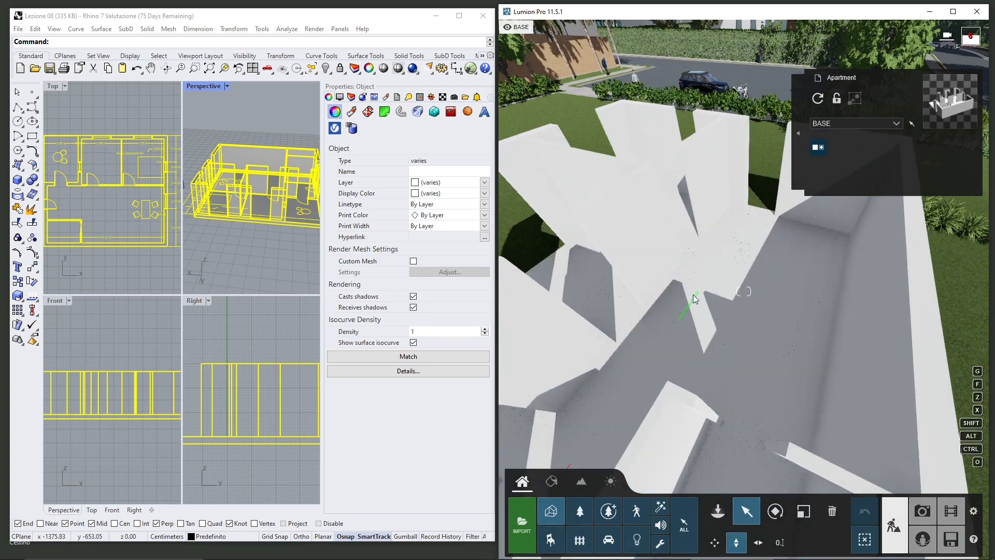
pyautogui.click(687, 304)
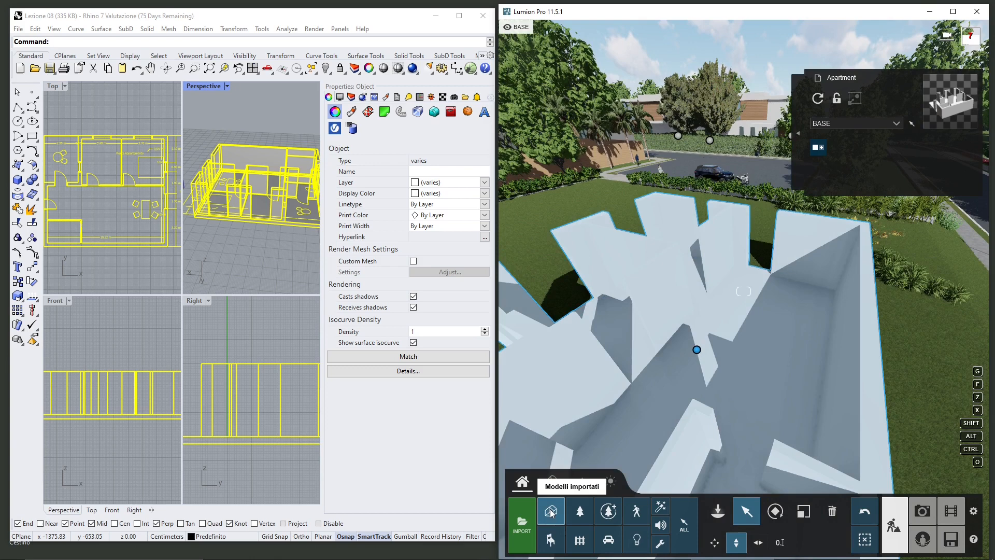
# - Place an armchair from the Indoor library and a standing woman figure inside the apartment
pyautogui.click(550, 541)
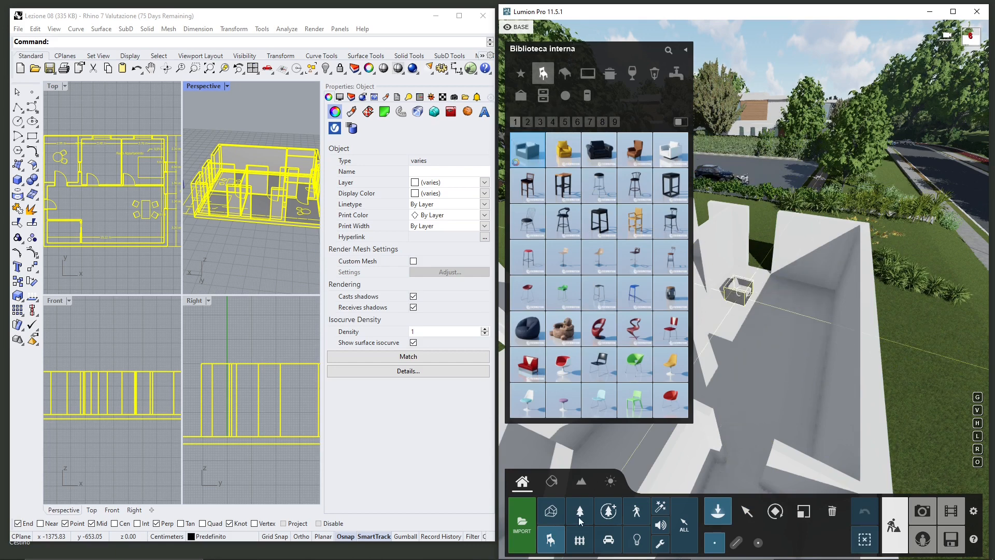
pyautogui.click(635, 518)
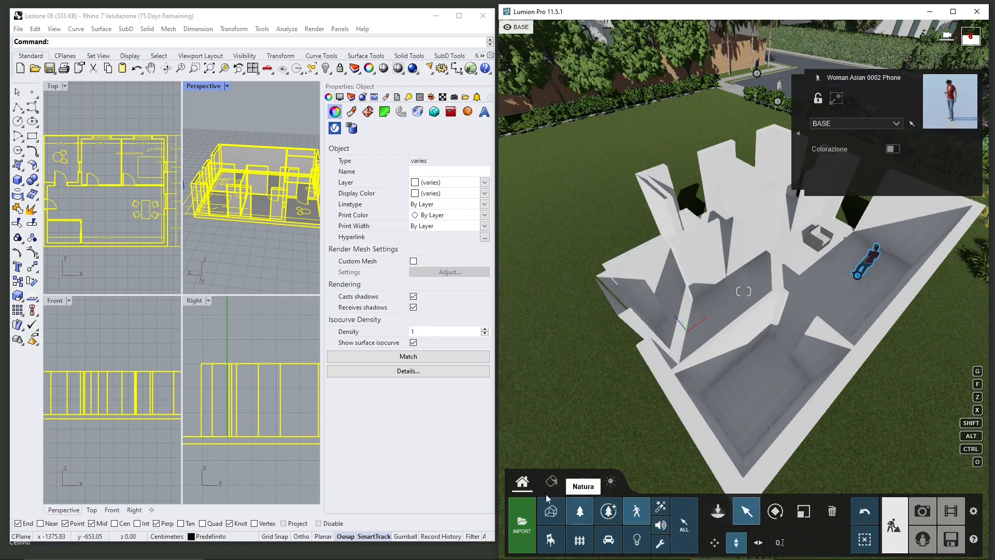
pyautogui.moveTo(550, 481)
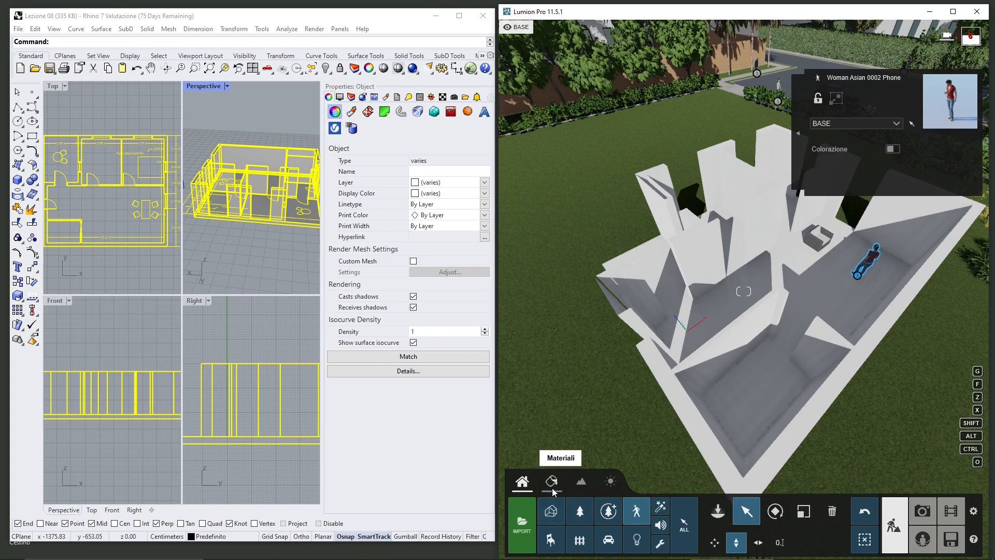
# - Open the apartment's material library and browse the Natura and Interni categories
pyautogui.click(551, 479)
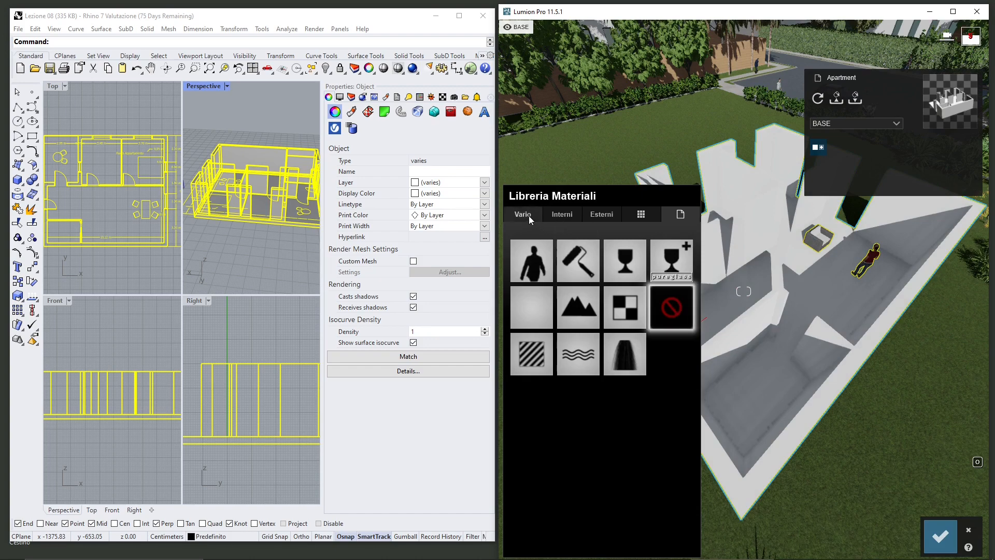
pyautogui.click(560, 214)
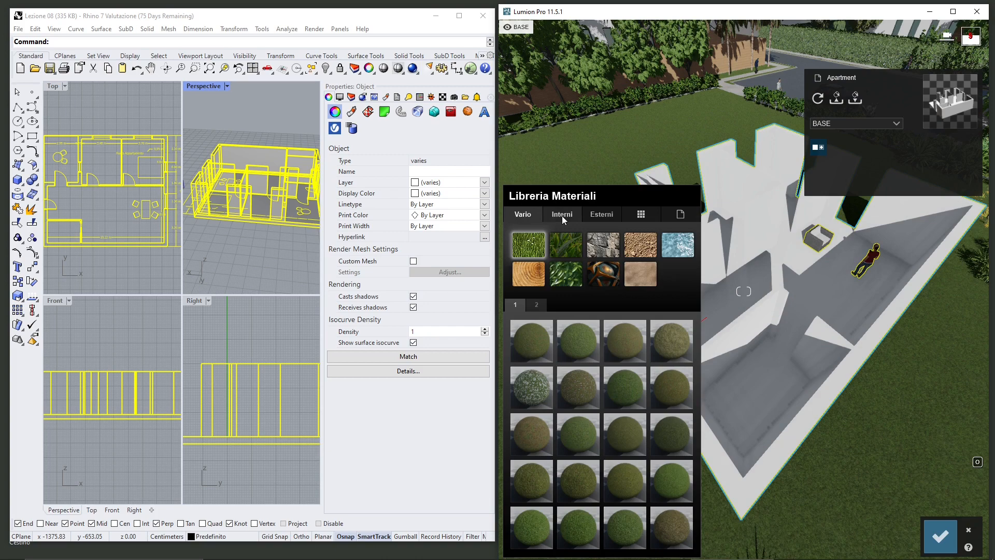
pyautogui.click(561, 215)
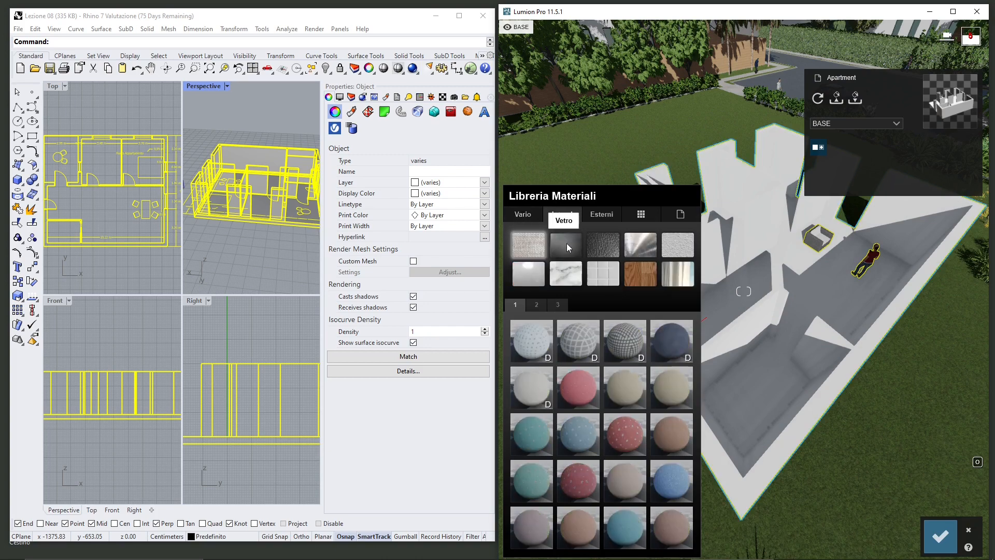